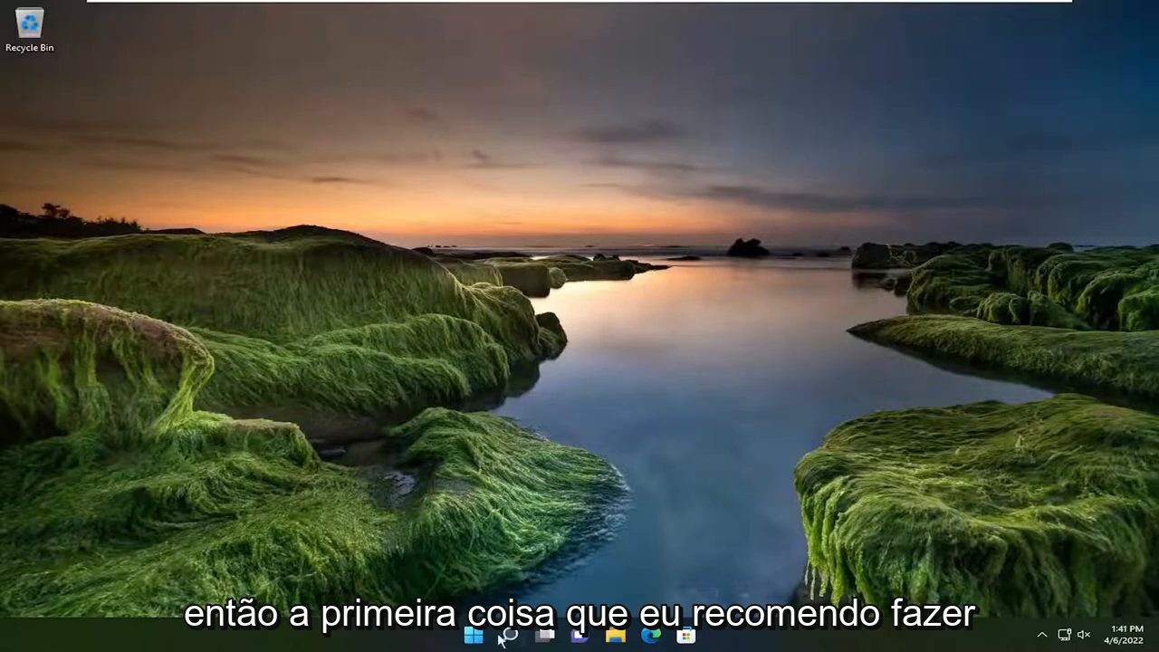
Step: Search for 'device manager' and launch Device Manager from the results
click(508, 634)
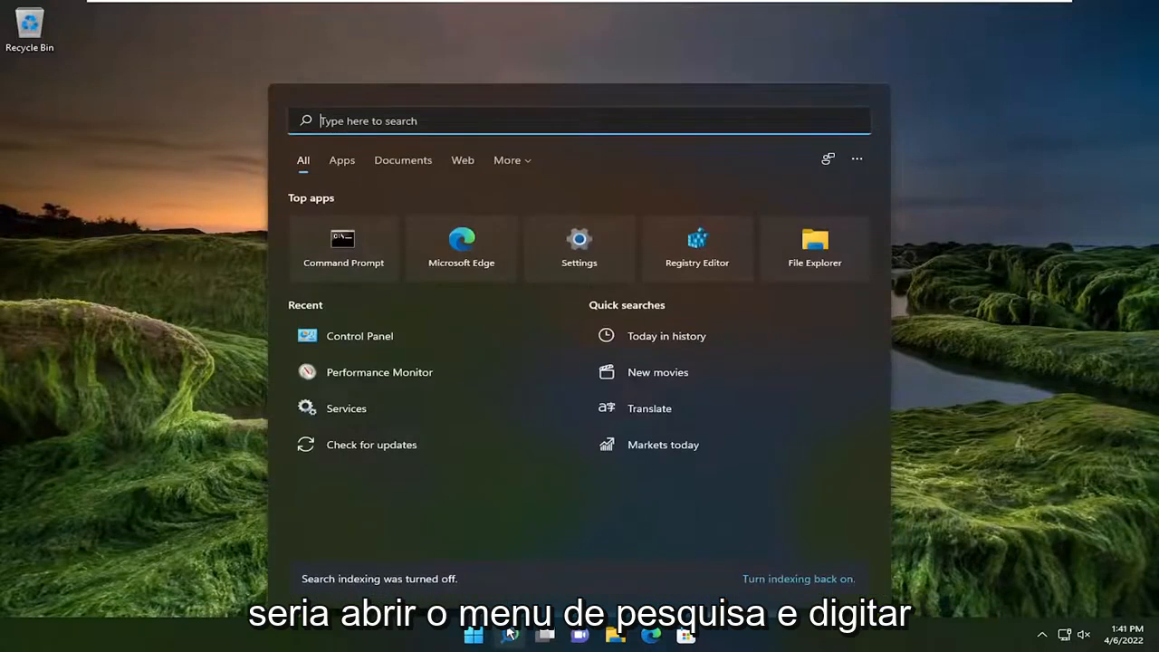
text(device manager)
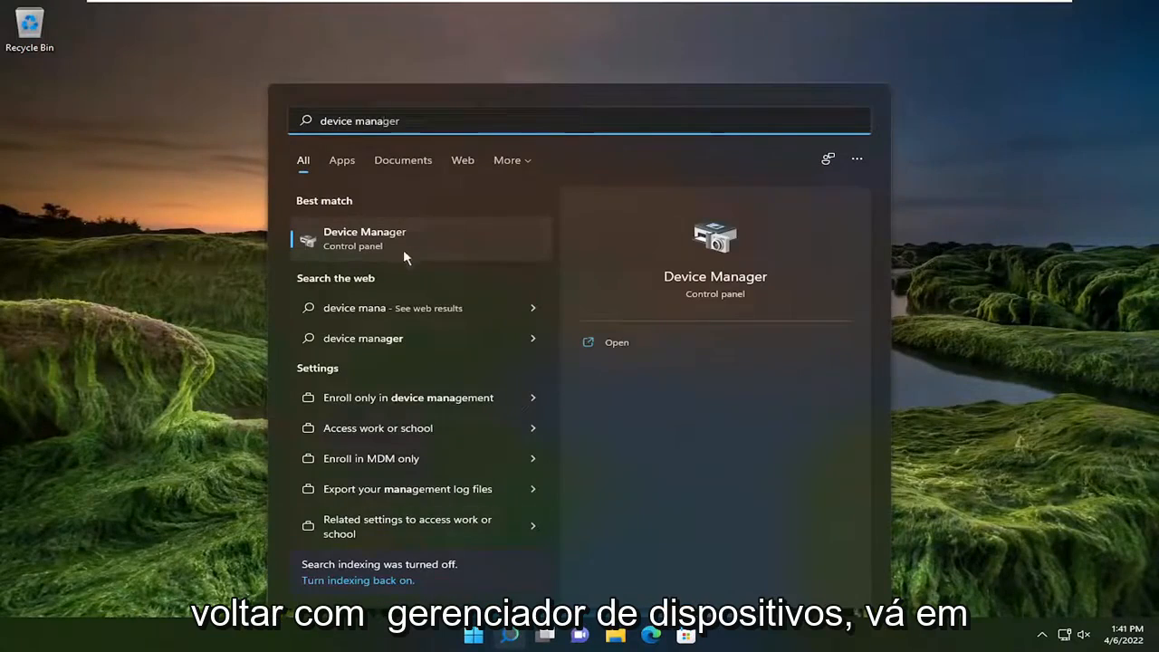
click(364, 237)
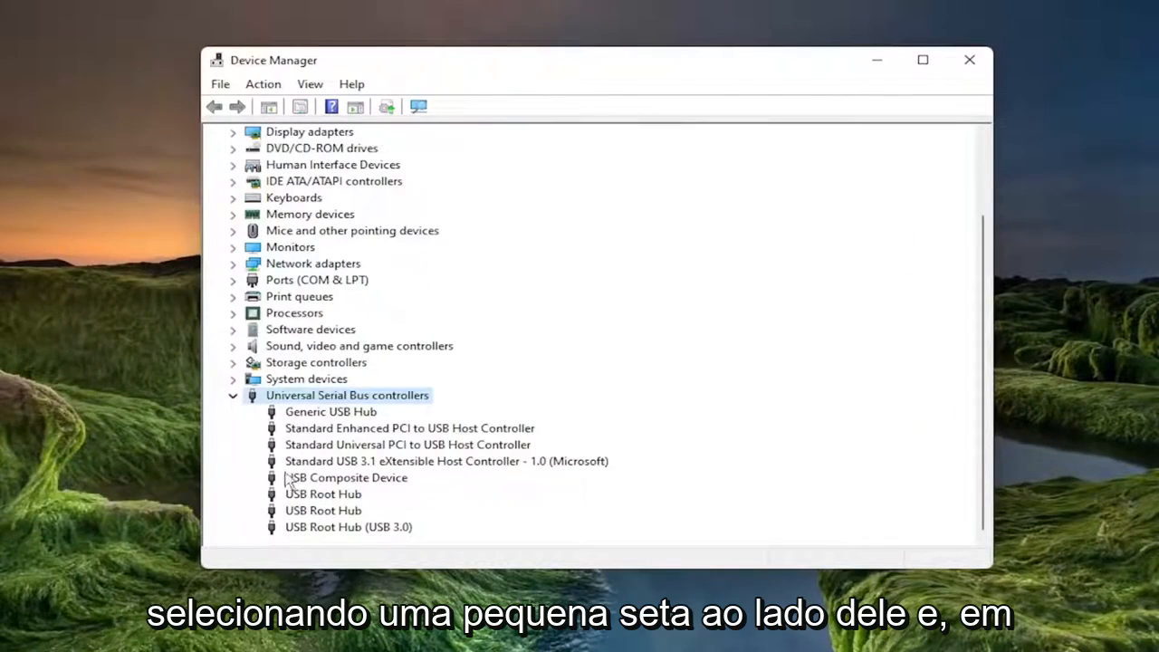
mouse_move(315, 496)
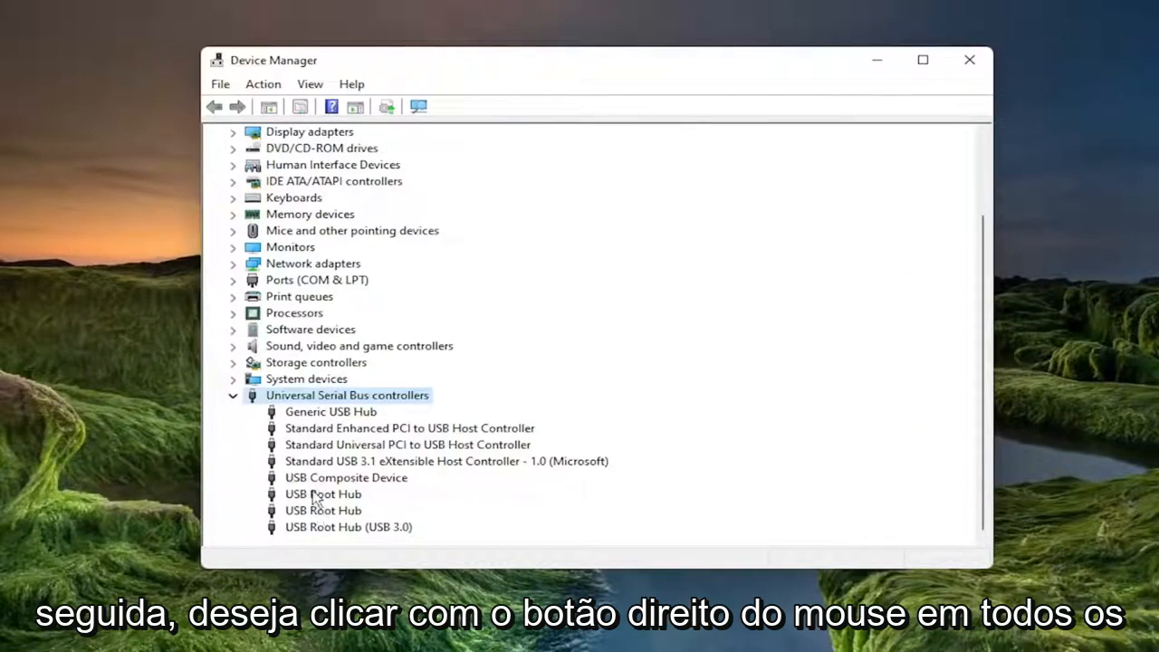
Step: Reinstall the Generic USB Hub driver by picking Generic USB Hub from the drivers already on this computer
right_click(330, 411)
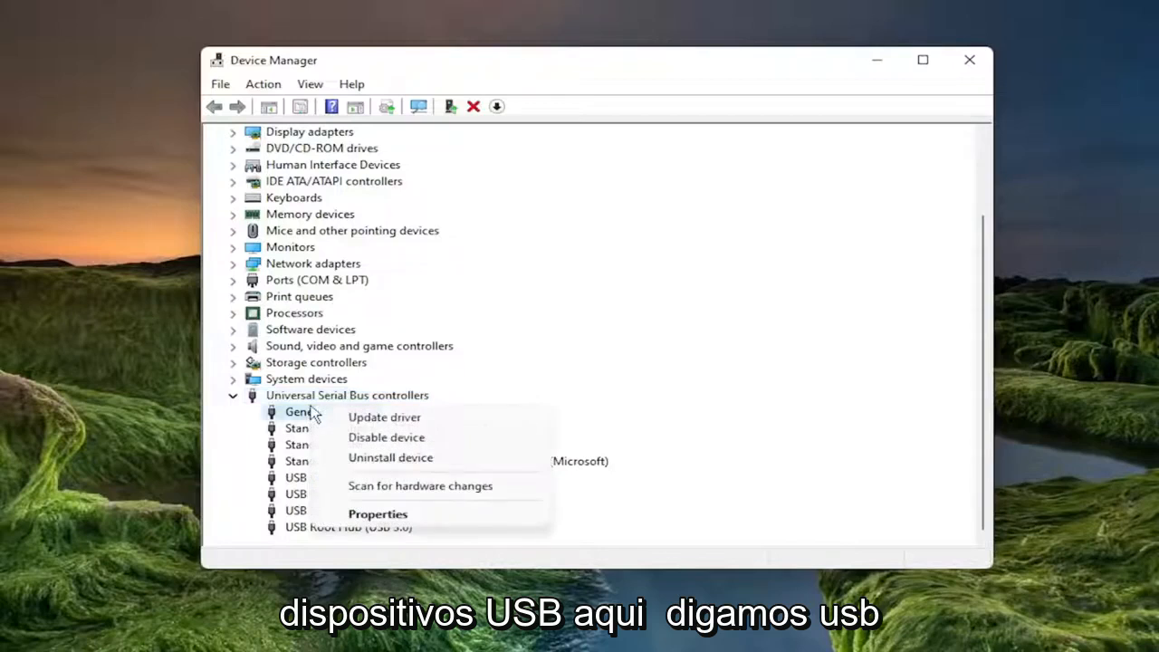
click(384, 416)
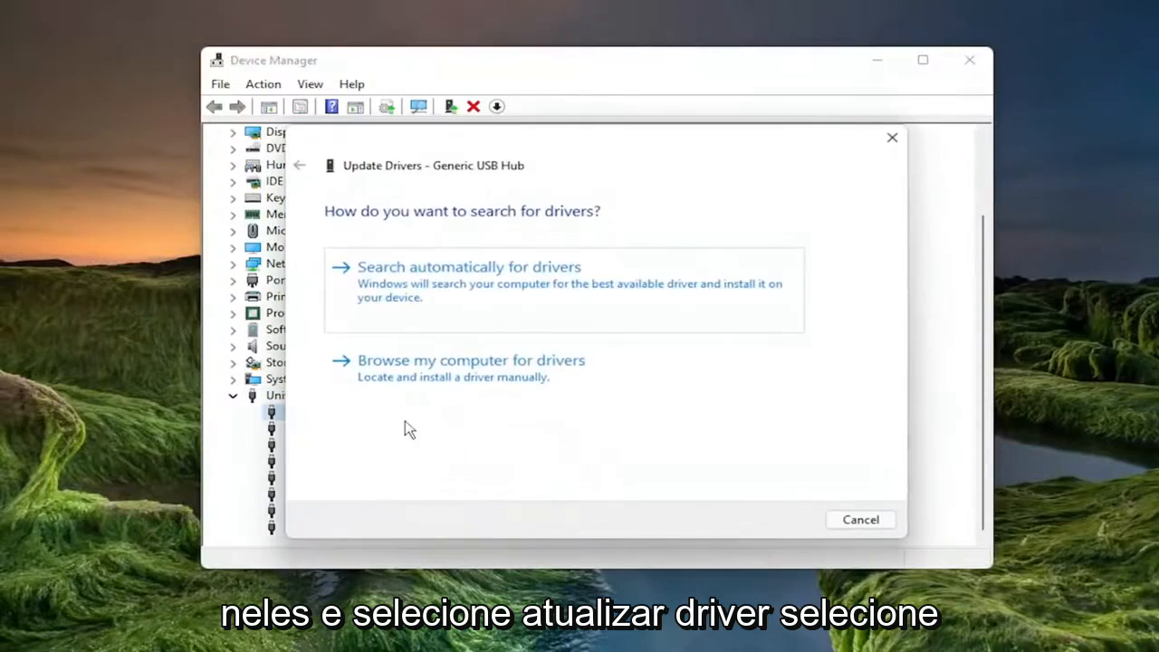
click(471, 358)
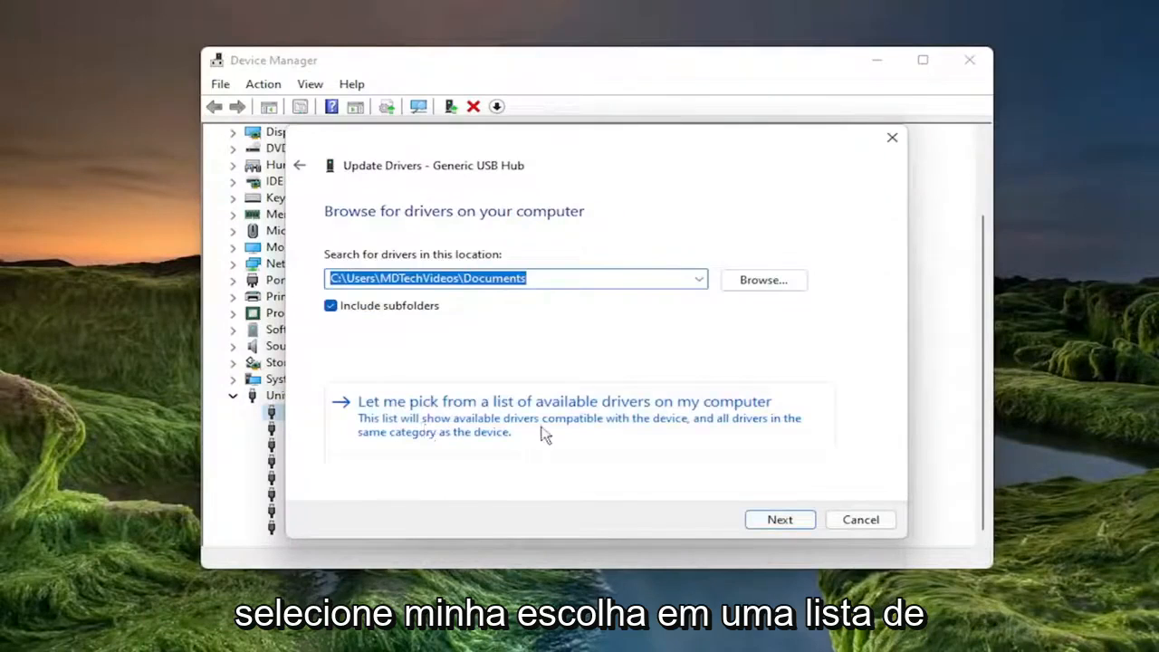
click(565, 401)
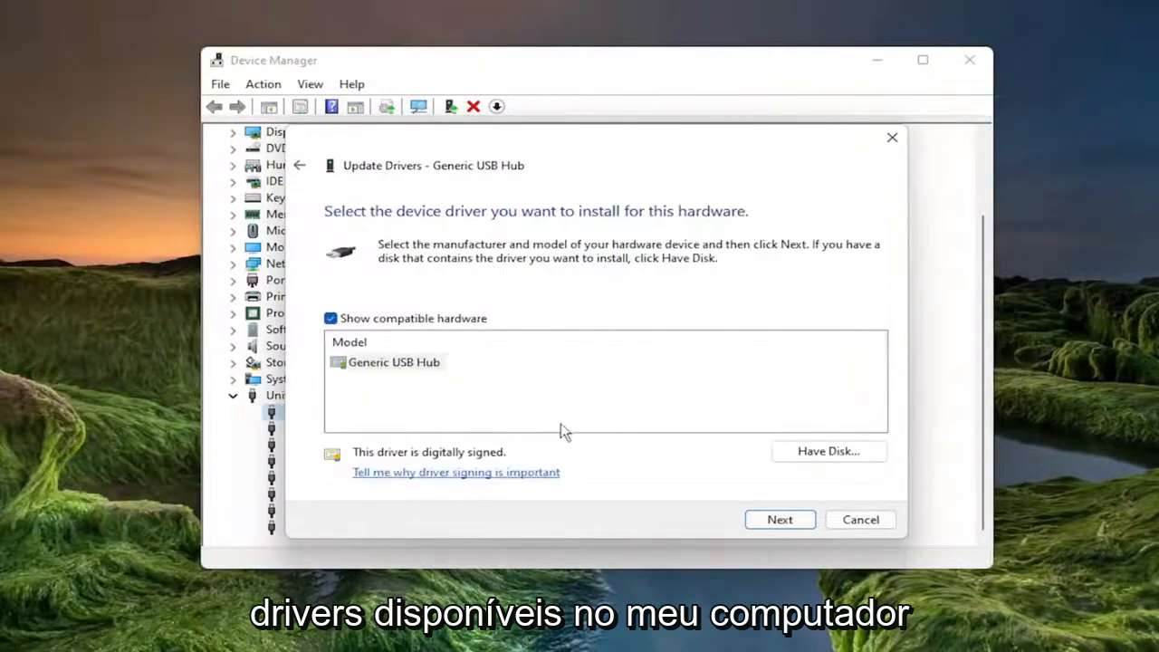
click(393, 362)
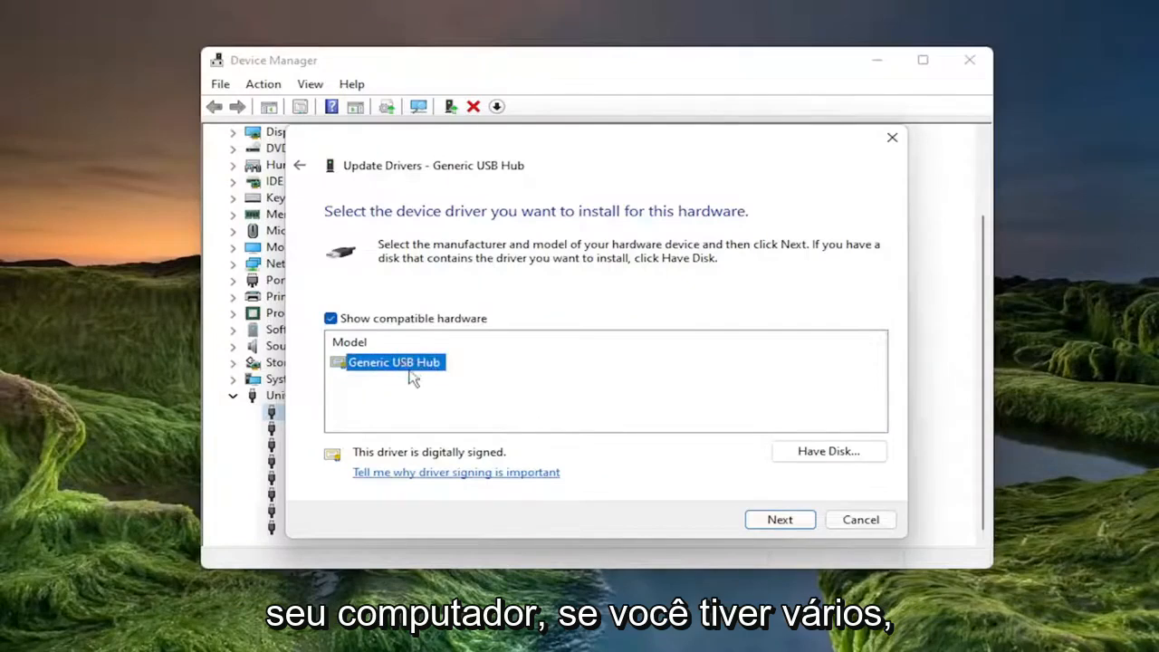
mouse_move(391, 378)
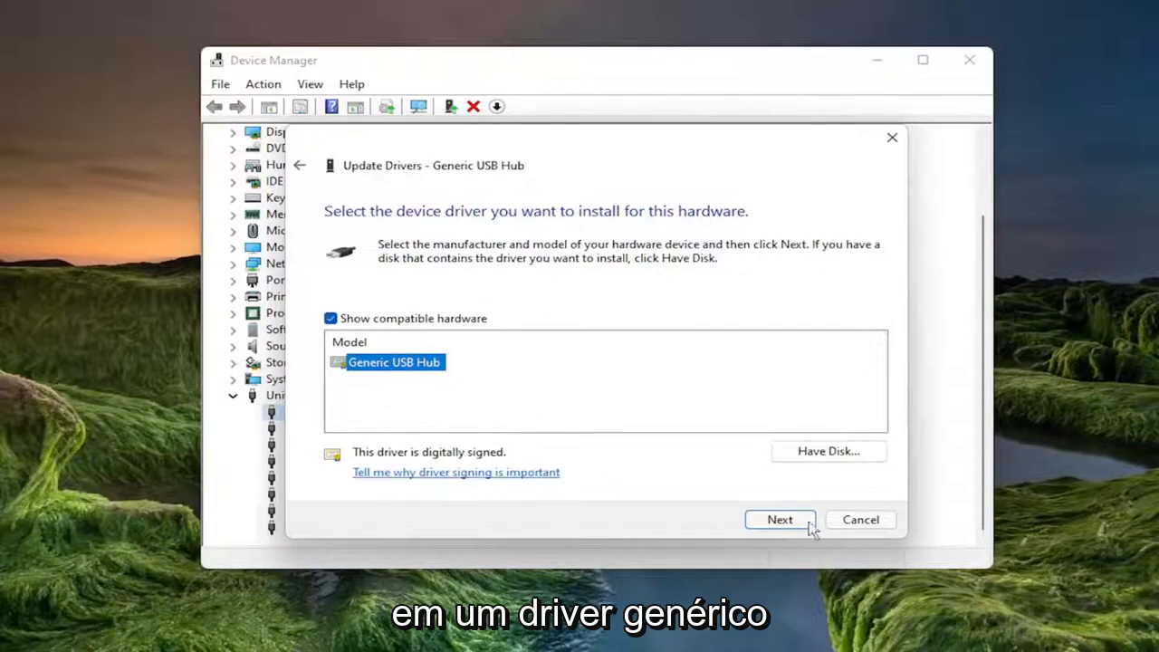
click(779, 517)
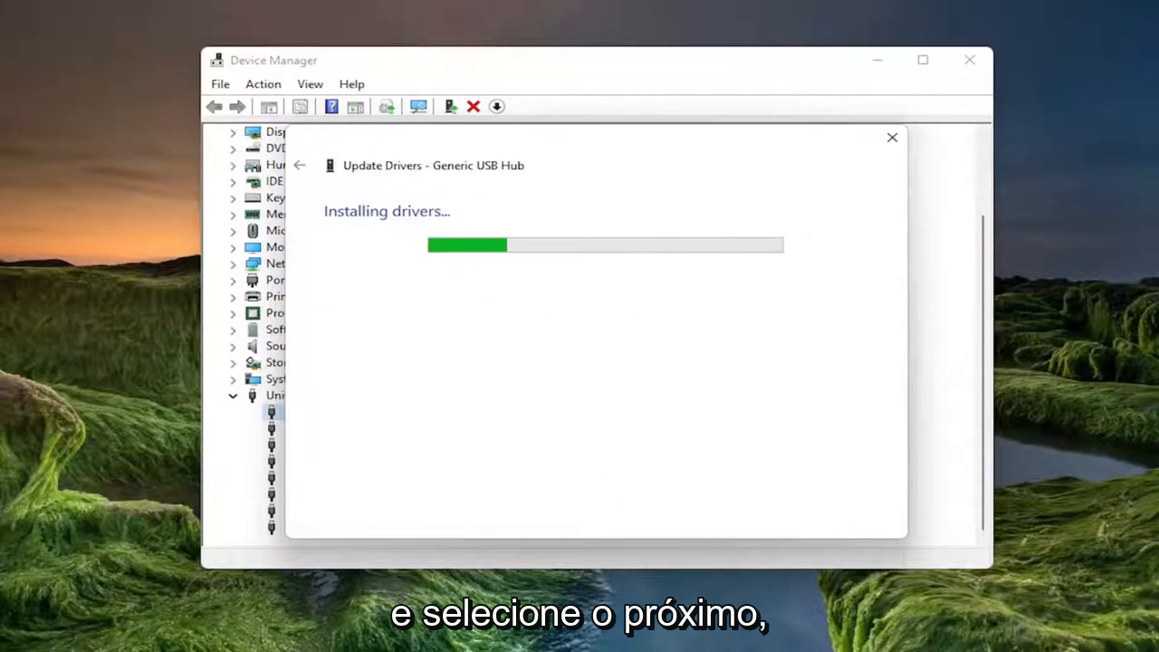
click(890, 137)
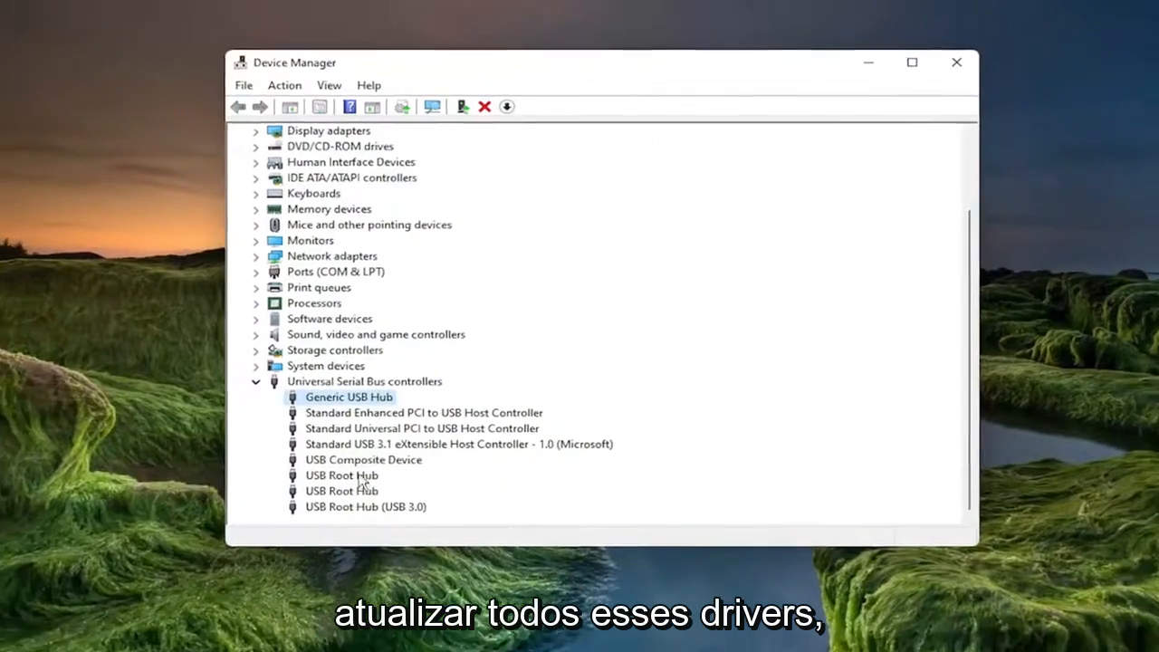
Step: Close Device Manager and restart the computer from the Start button's quick menu
click(956, 61)
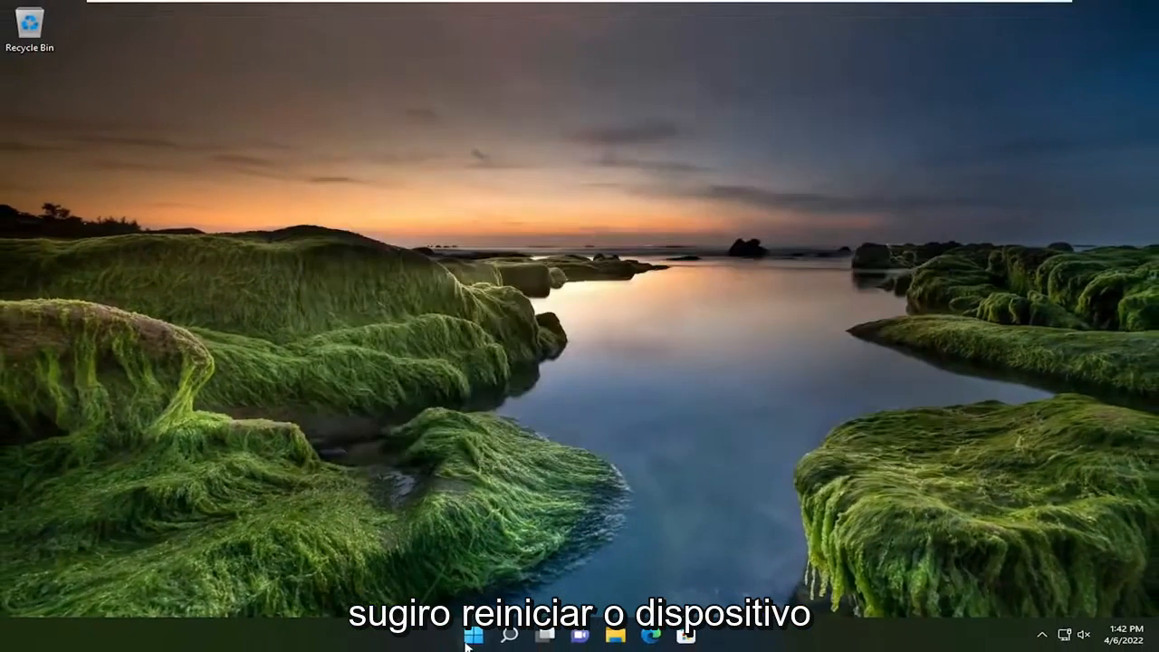
right_click(473, 634)
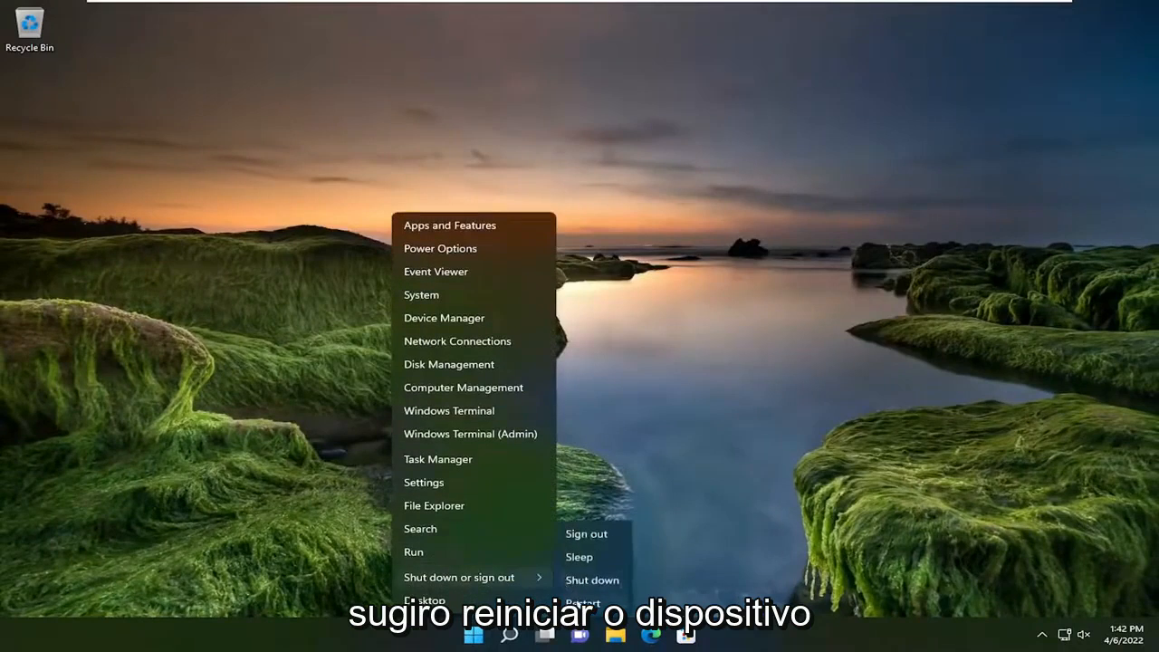
click(583, 601)
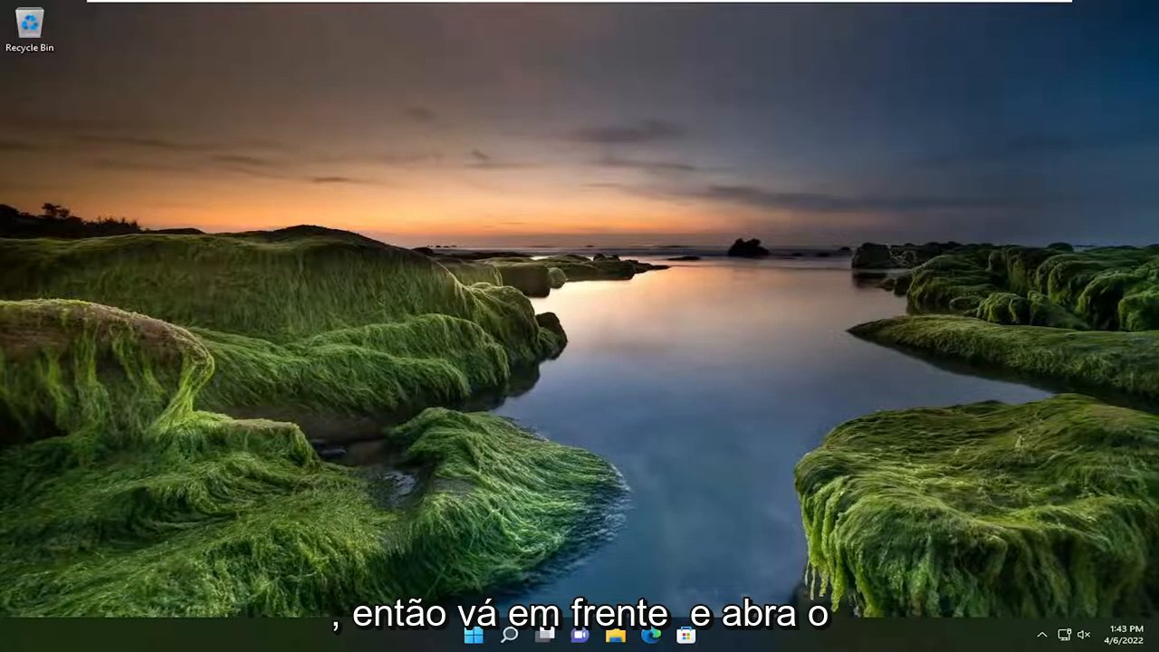
Step: Search for 'cmd', run Command Prompt as administrator and approve the UAC prompt
click(511, 634)
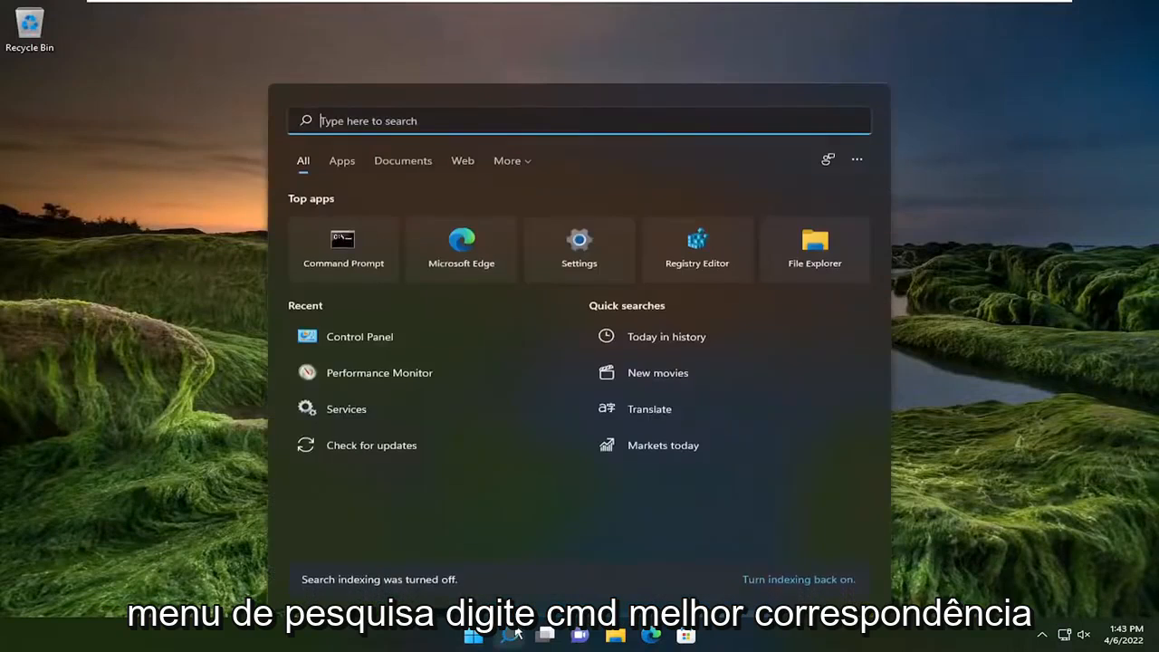
text(cmd)
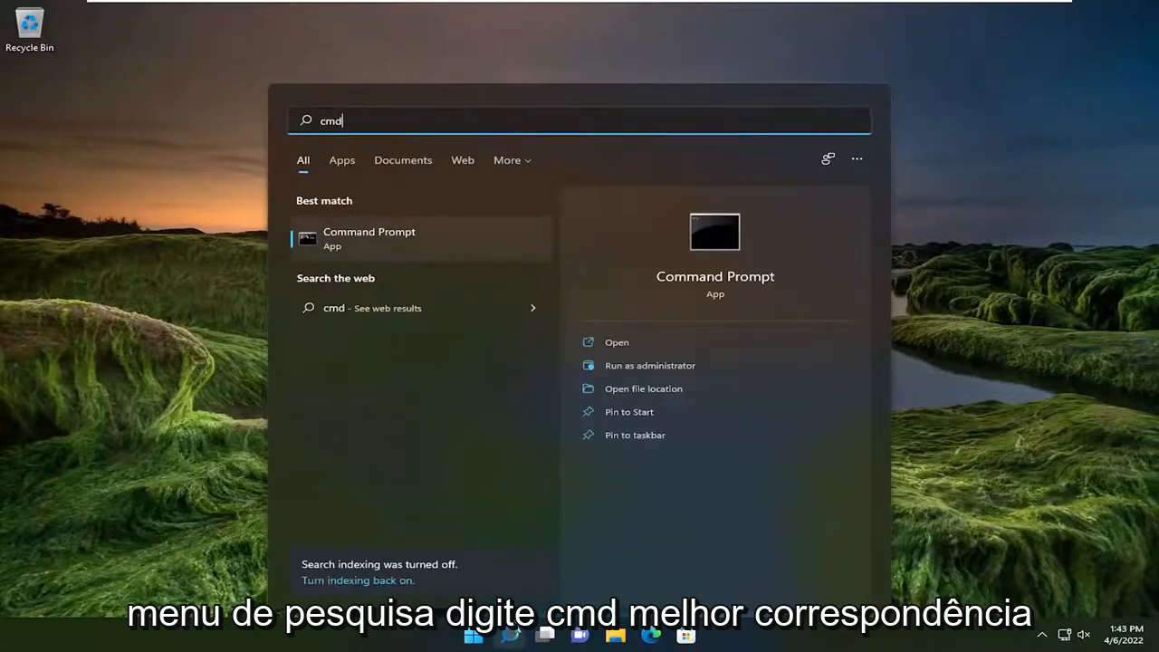
right_click(370, 237)
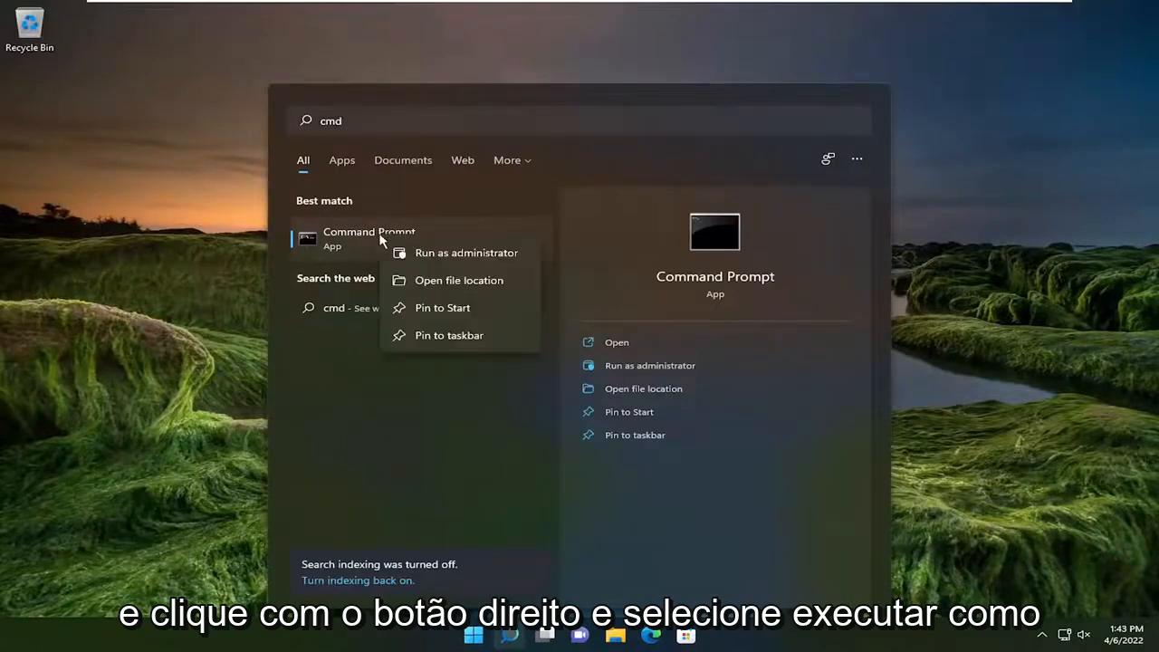
click(465, 254)
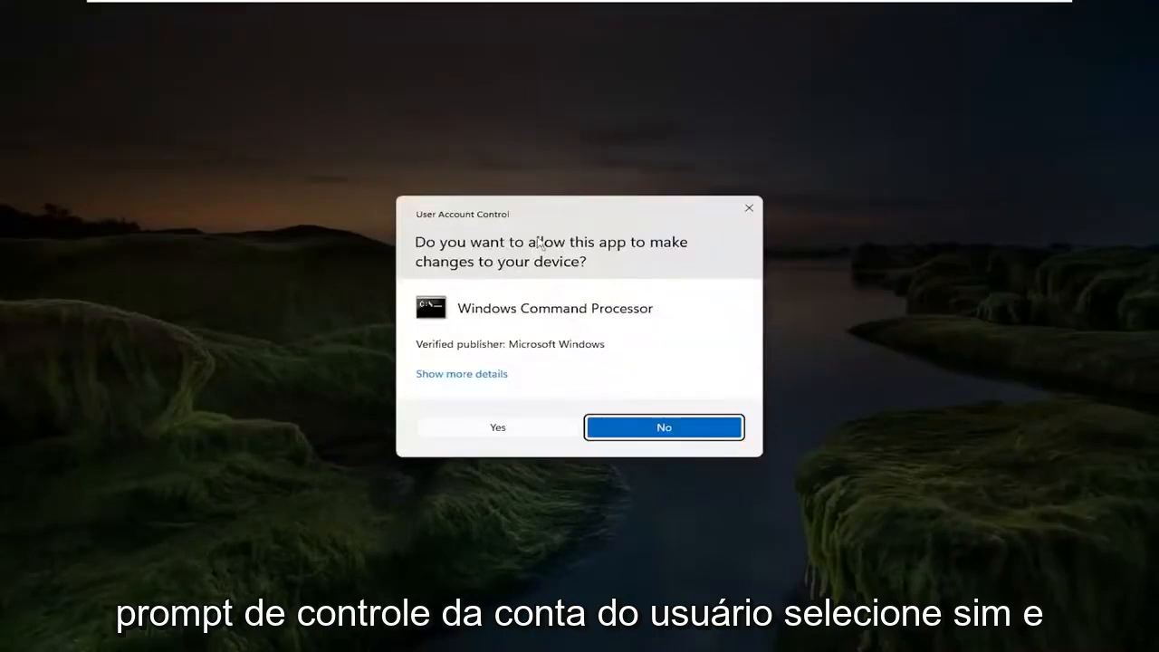
click(496, 427)
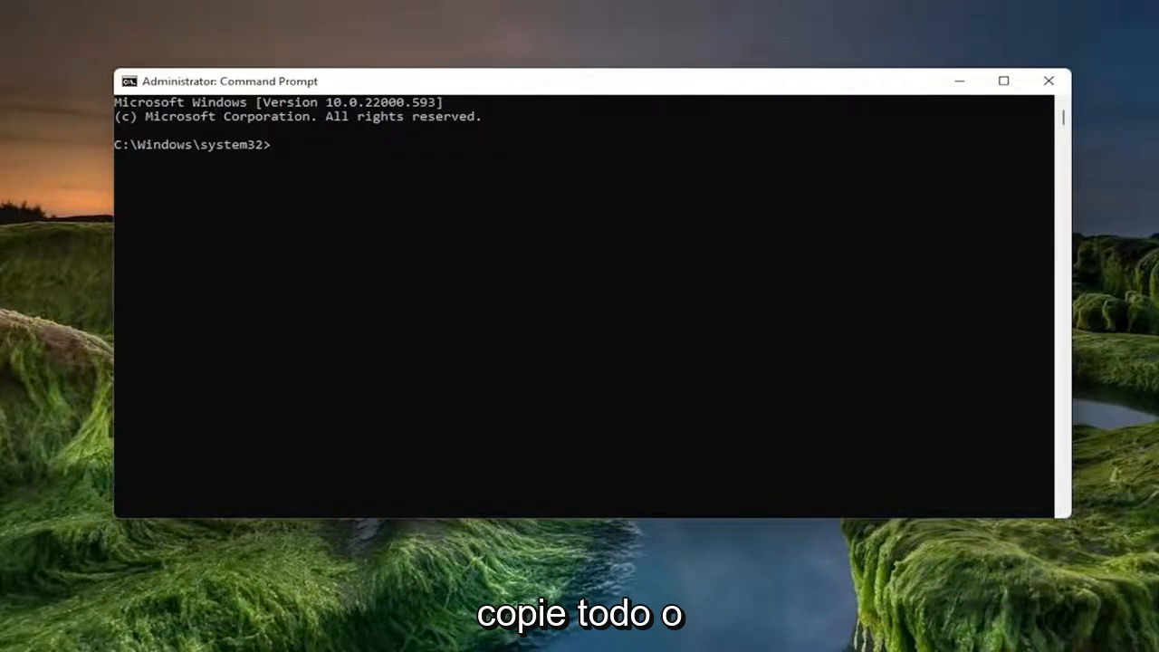
mouse_move(560, 87)
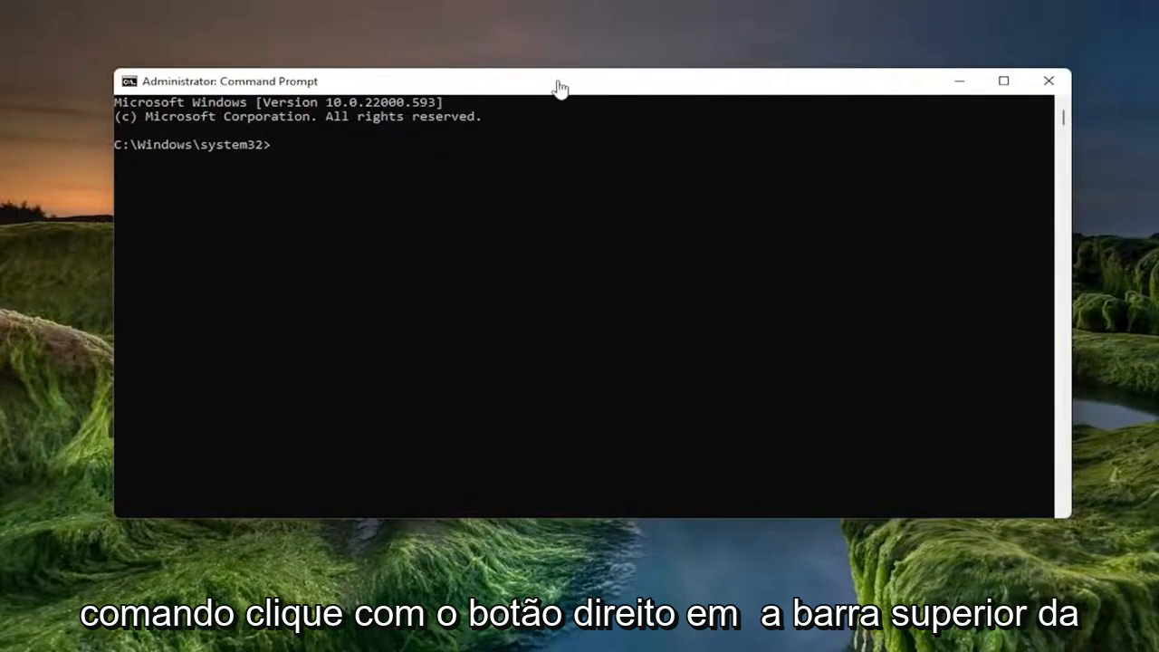
Step: Paste the msdt DeviceDiagnostic command into the console to start the troubleshooter
right_click(607, 87)
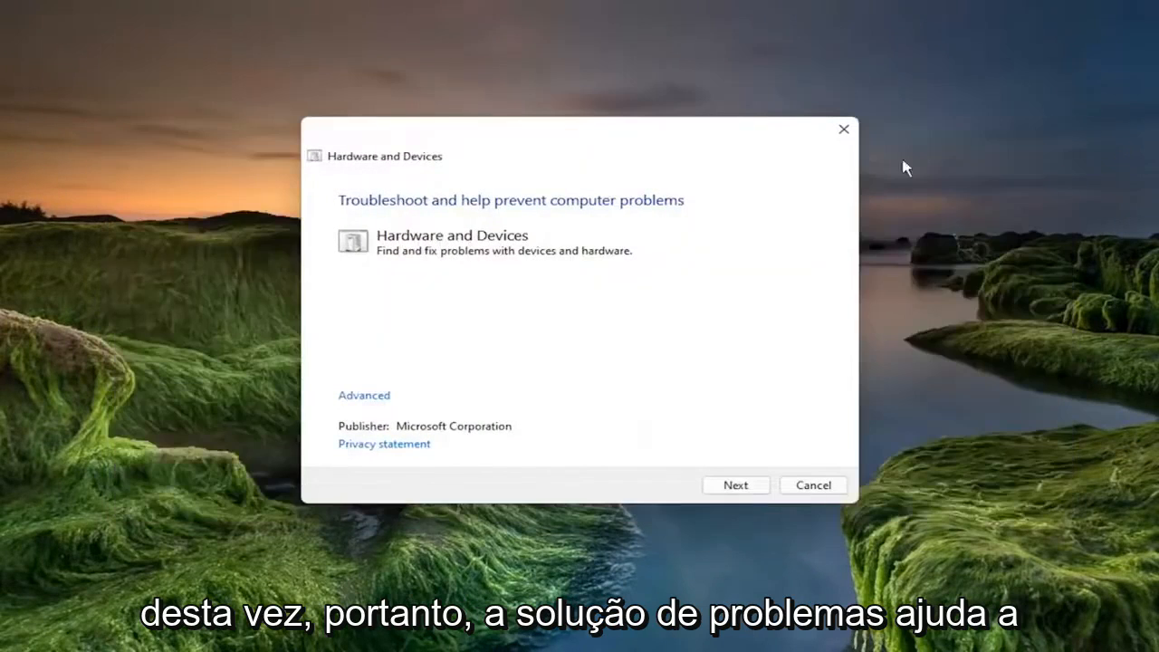
mouse_move(589, 207)
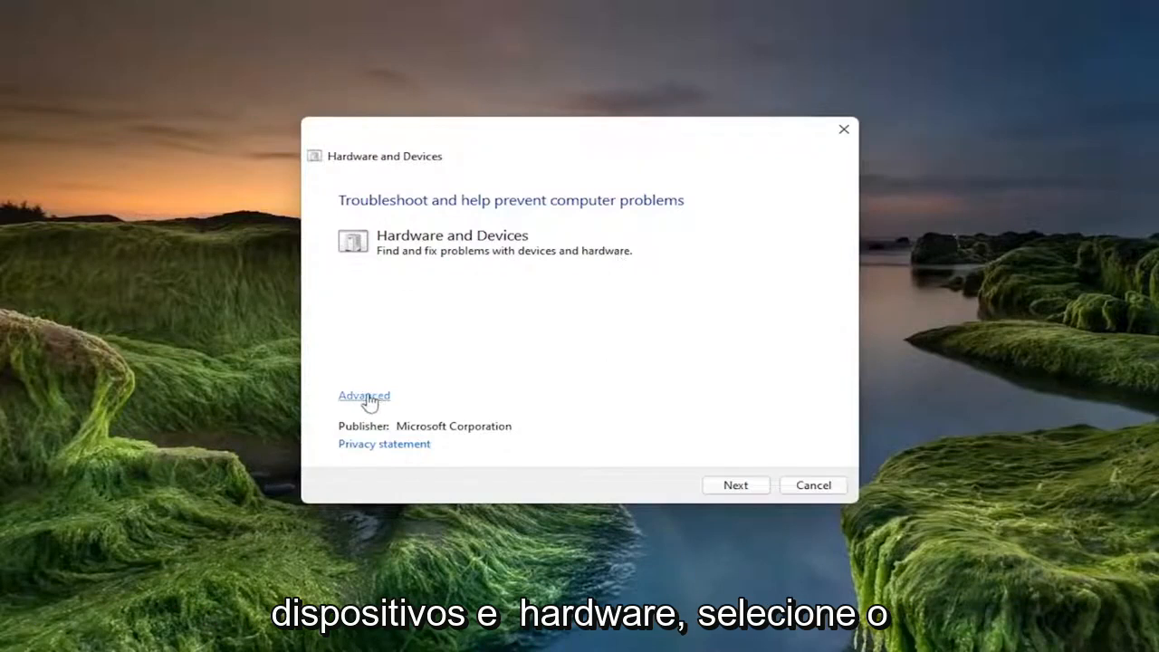
Step: Run the scan with automatic repairs, enable the device install setting, and close the troubleshooter
click(364, 395)
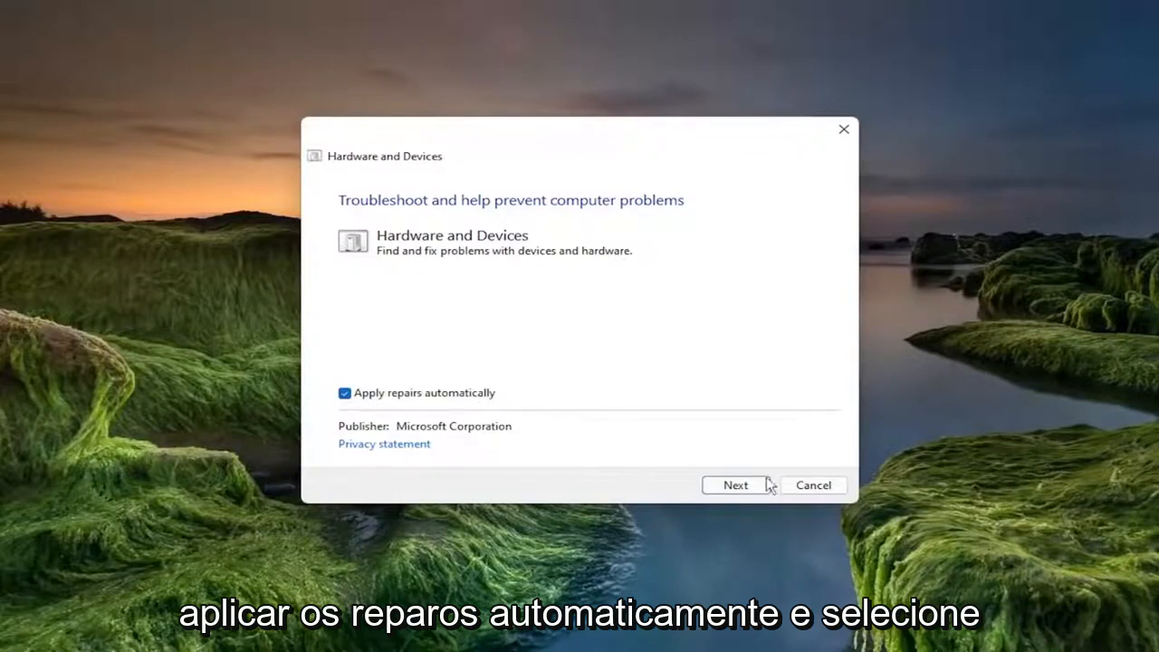
click(735, 485)
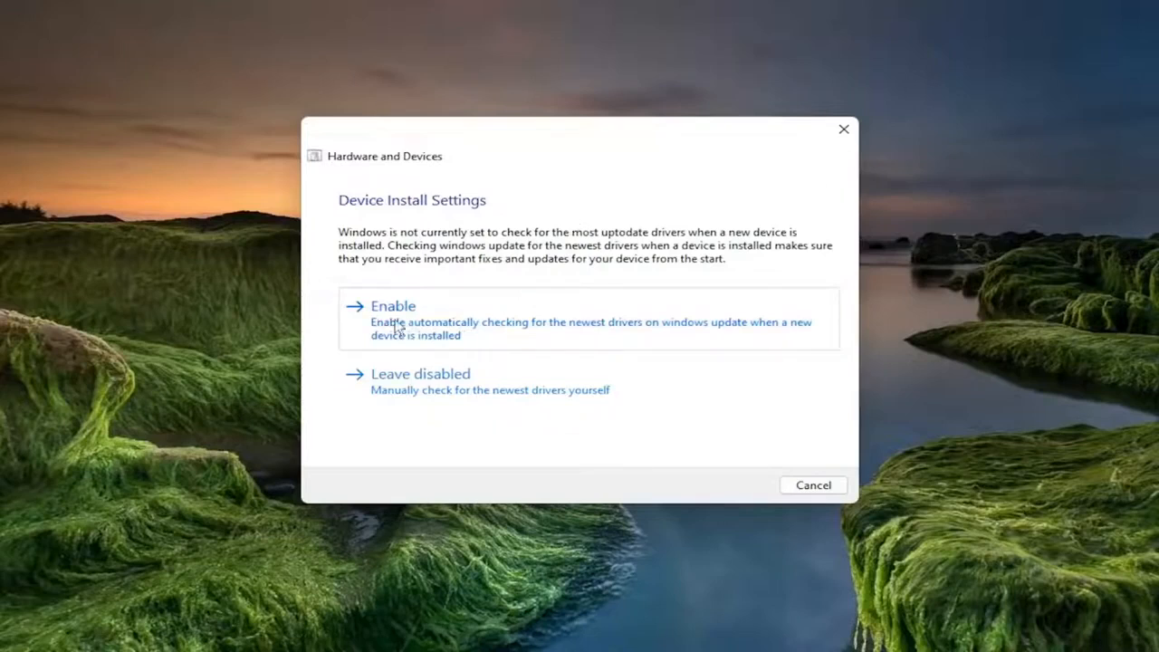
click(393, 304)
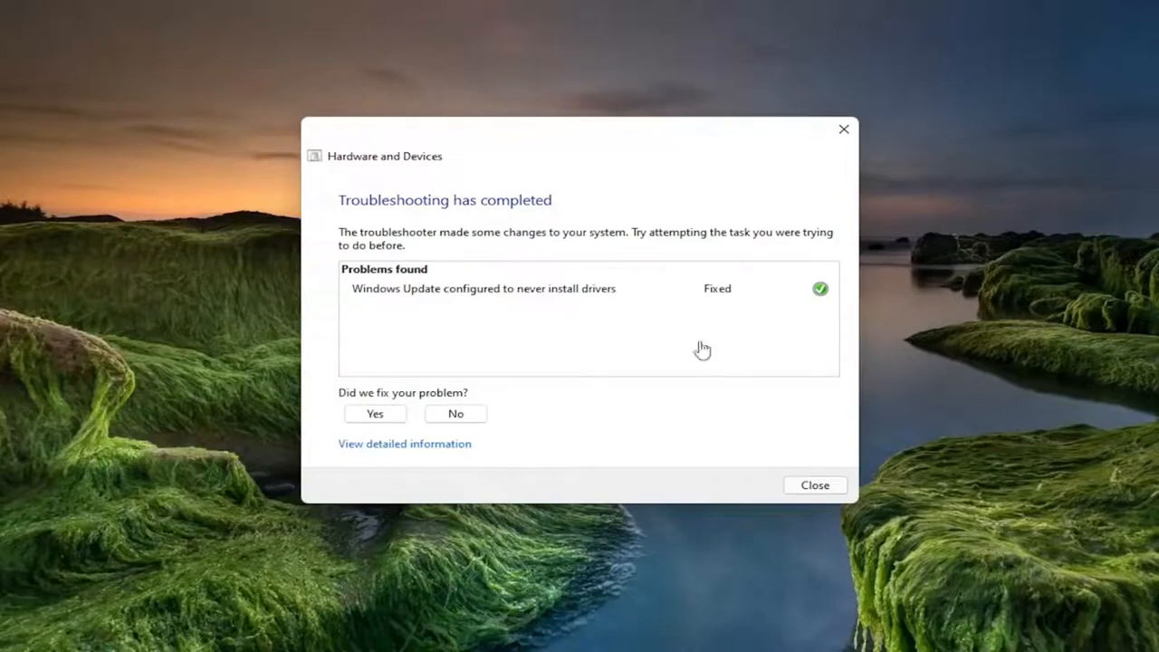
mouse_move(728, 297)
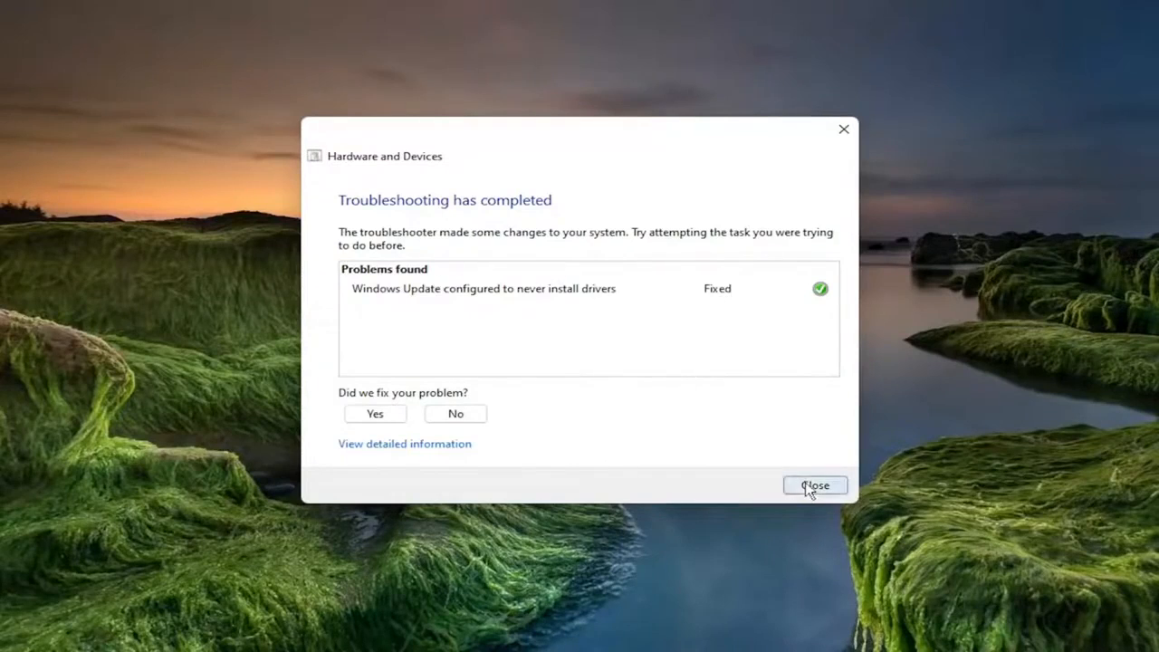
click(814, 485)
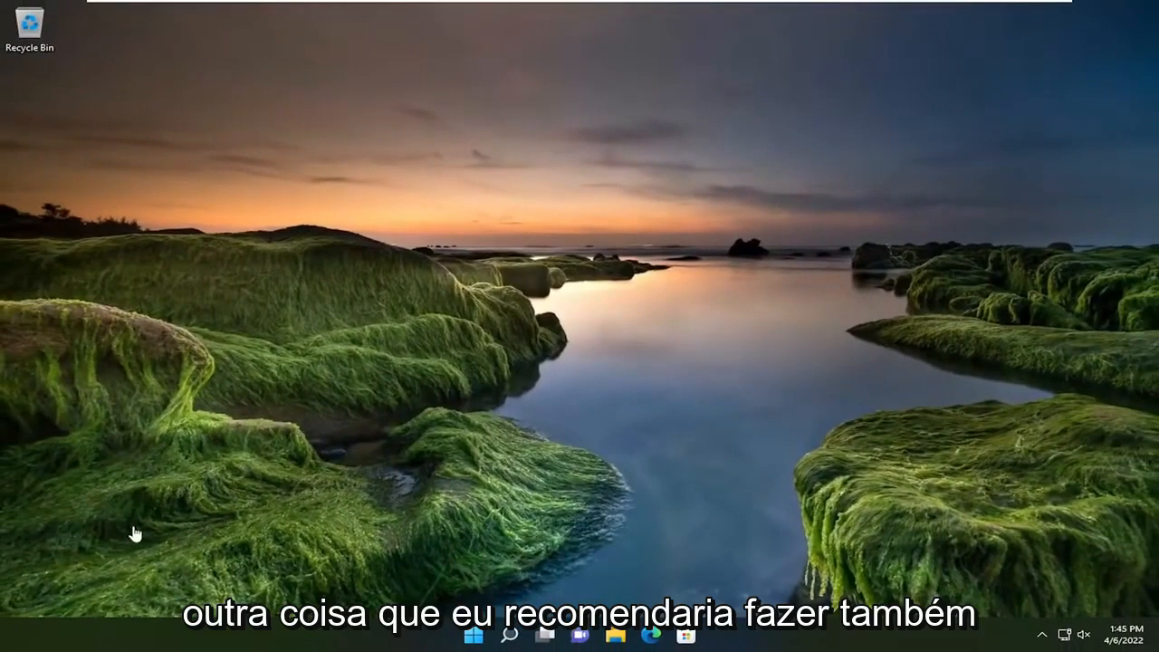
Step: Search for 'power' and choose Edit power plan to reach the Balanced plan settings
click(511, 634)
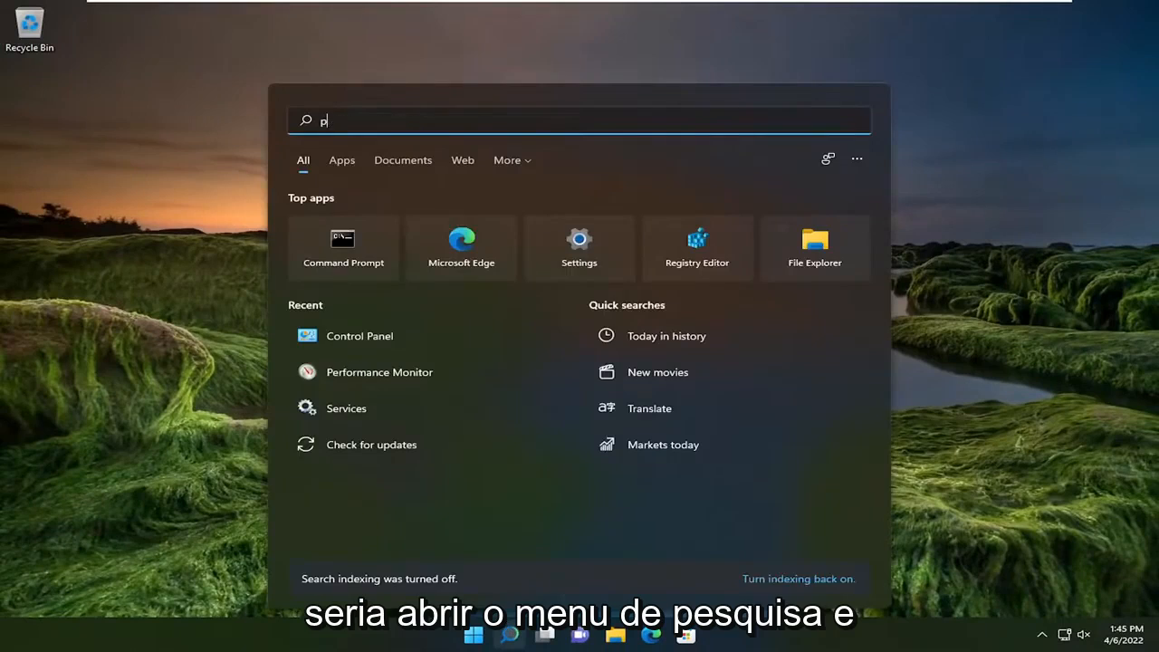
text(ower)
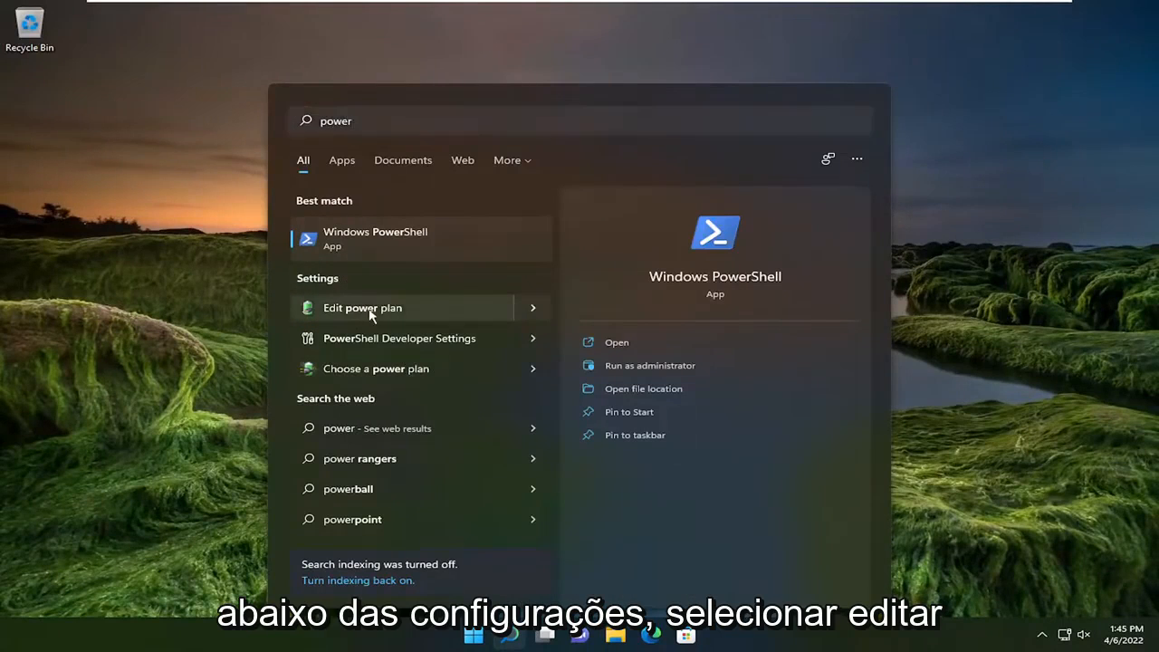
click(362, 308)
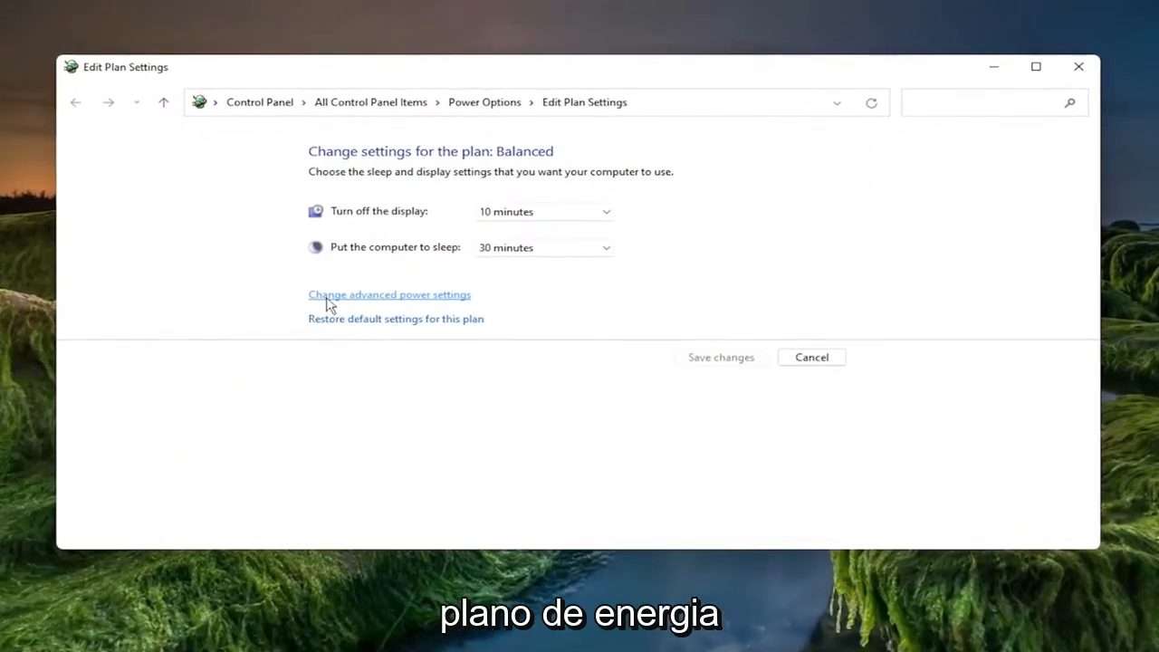
mouse_move(377, 301)
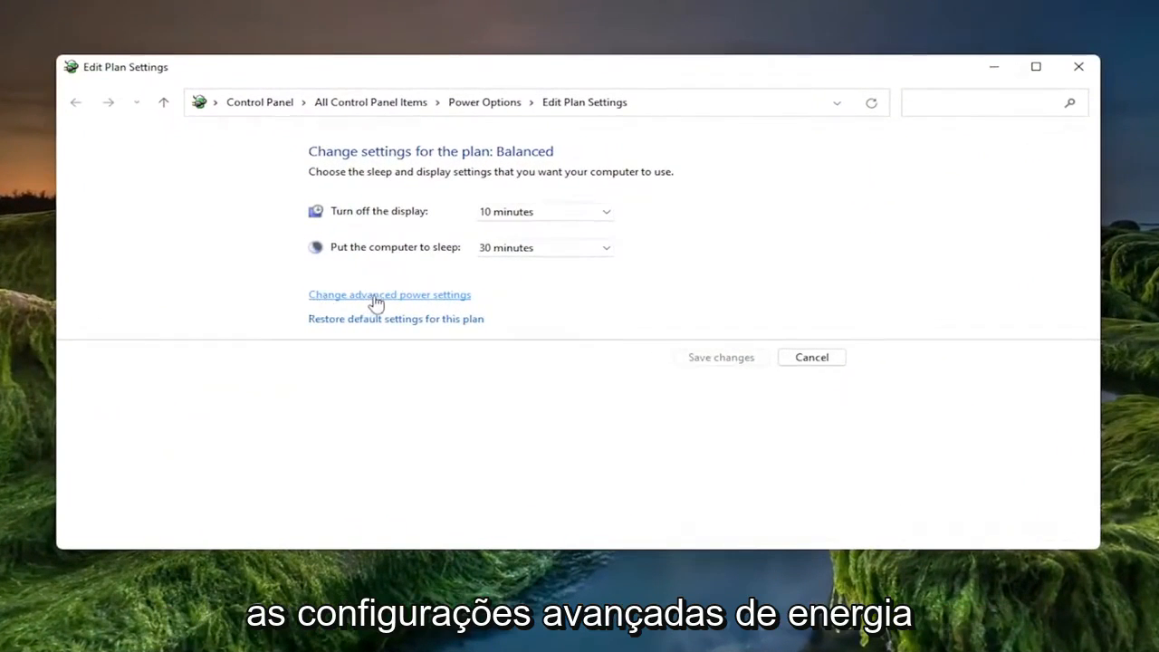
Step: In advanced power settings, set USB selective suspend to Disabled and confirm with OK
click(387, 294)
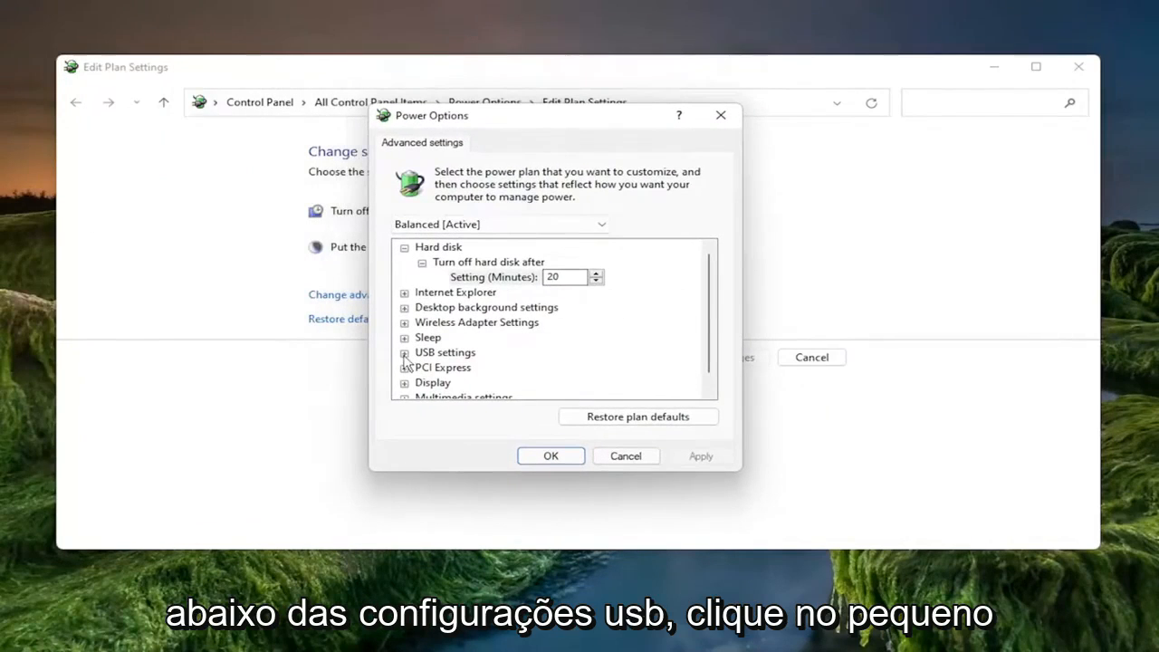
click(404, 352)
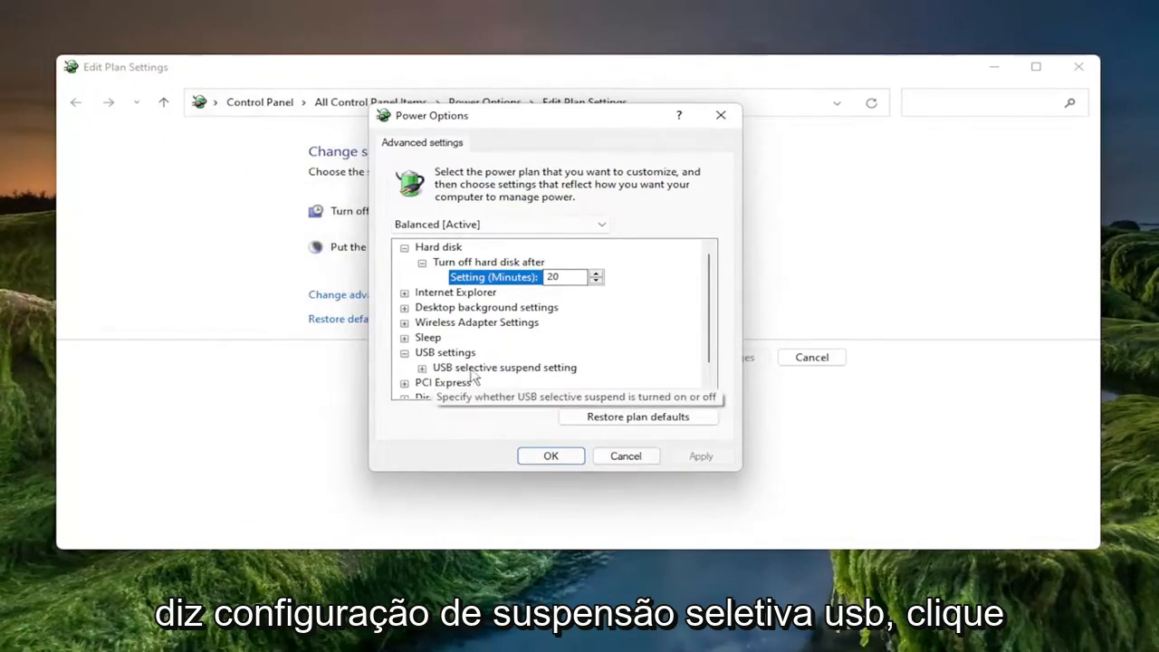
click(421, 365)
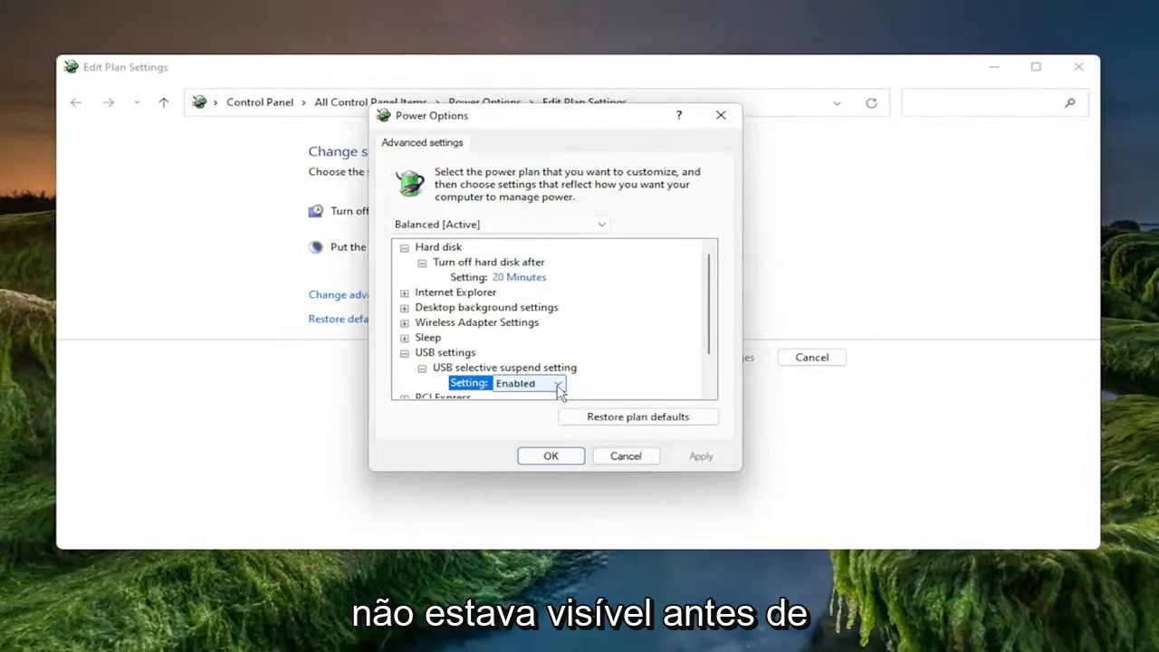
click(557, 382)
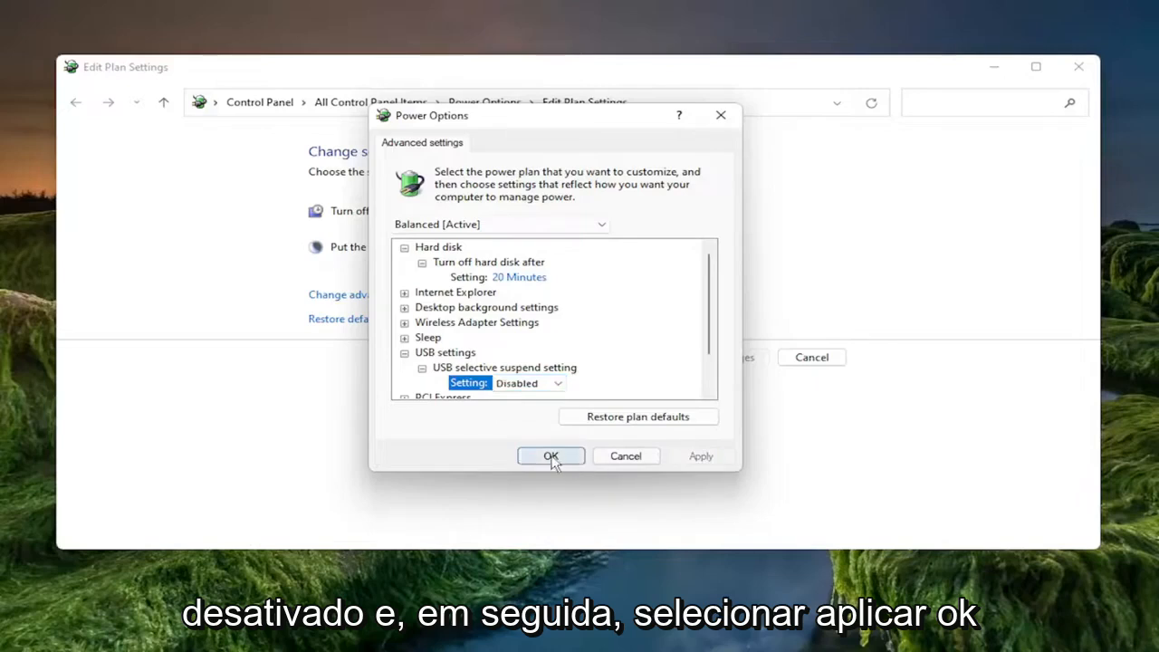
click(551, 456)
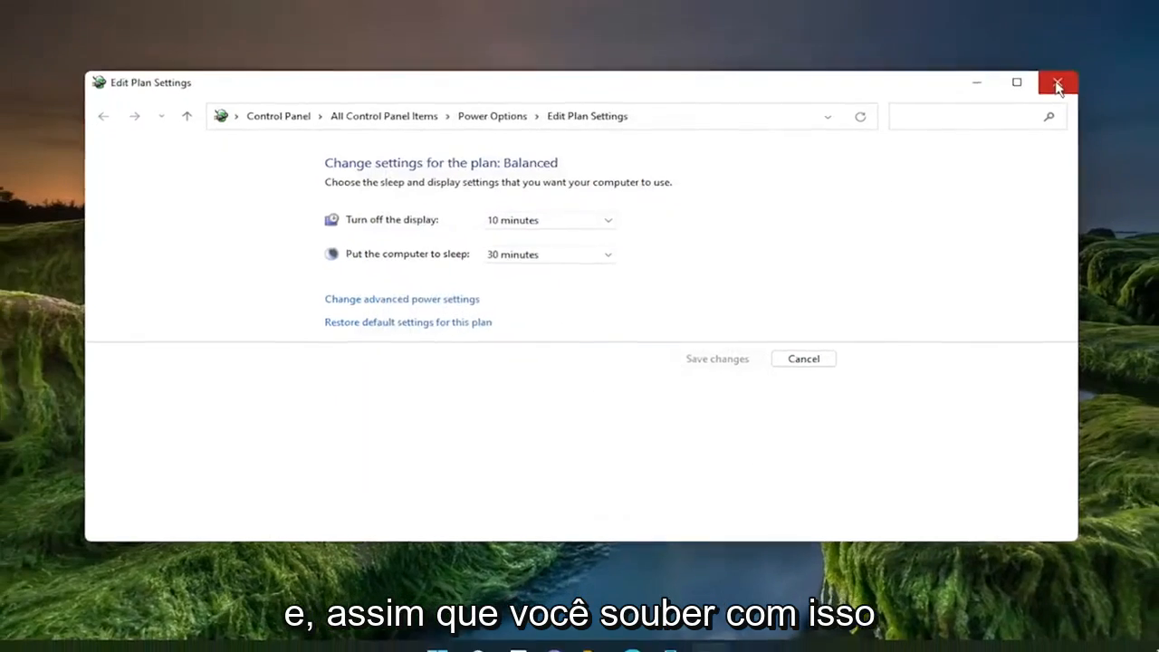